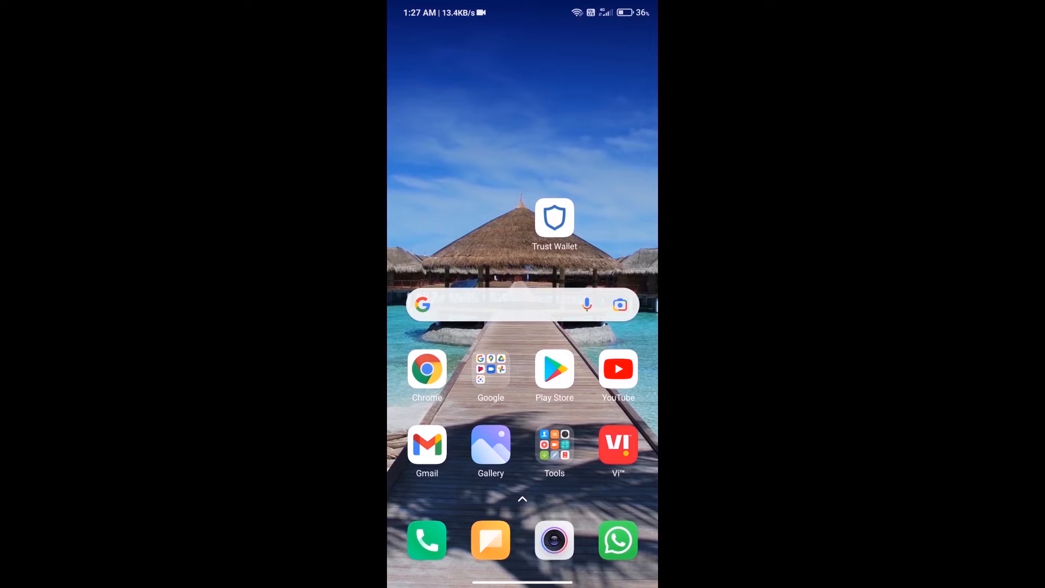
- Launch Trust Wallet to show the token list with its roughly $82 balance
click(554, 218)
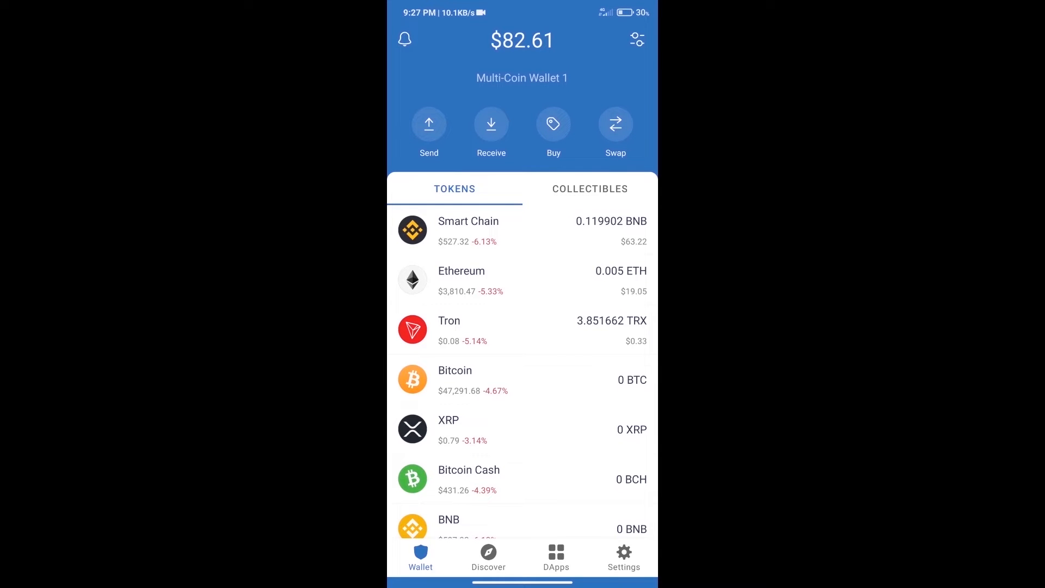
click(553, 124)
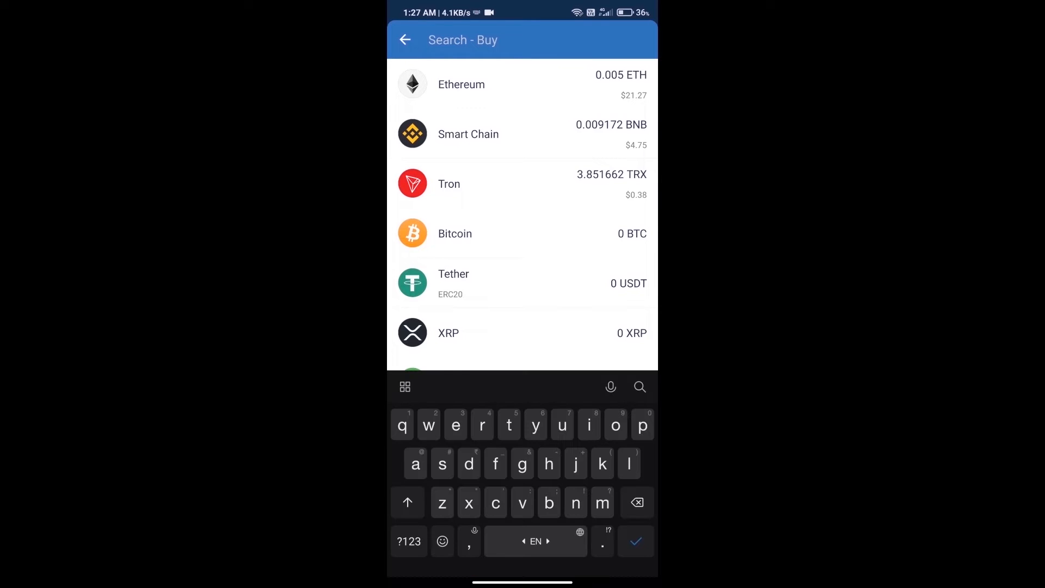
text(eth)
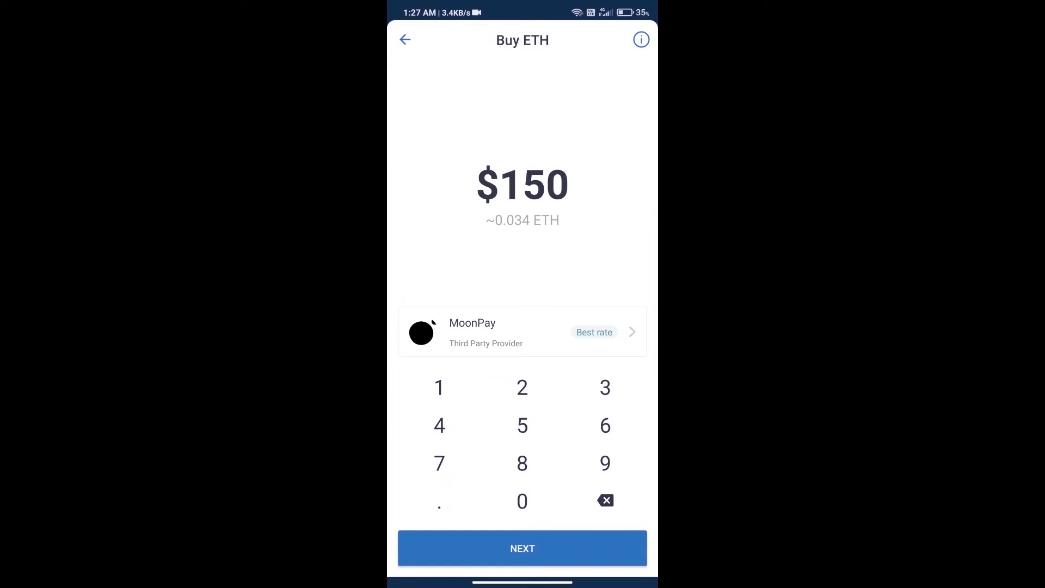
click(522, 501)
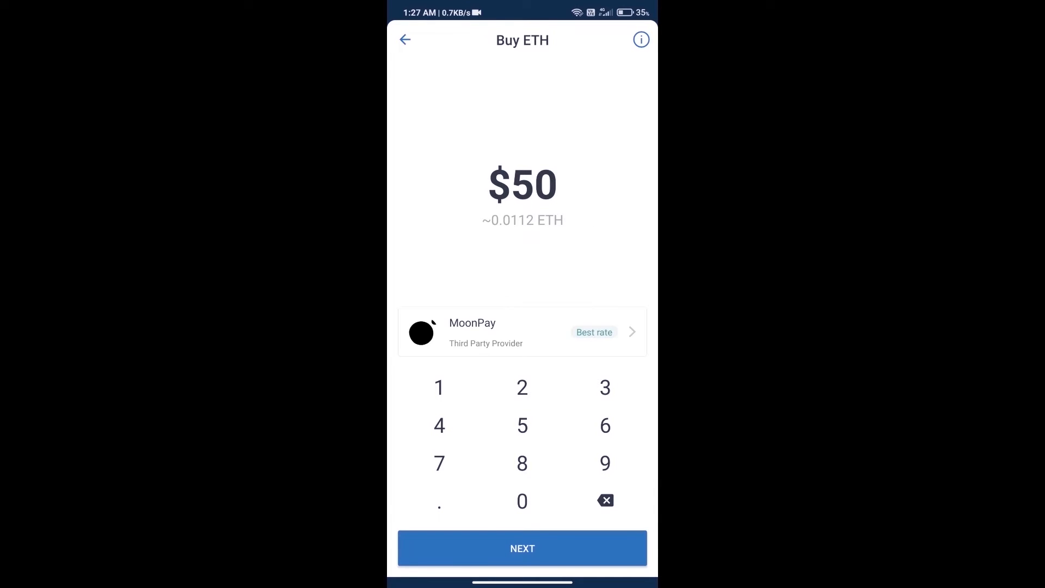
click(404, 39)
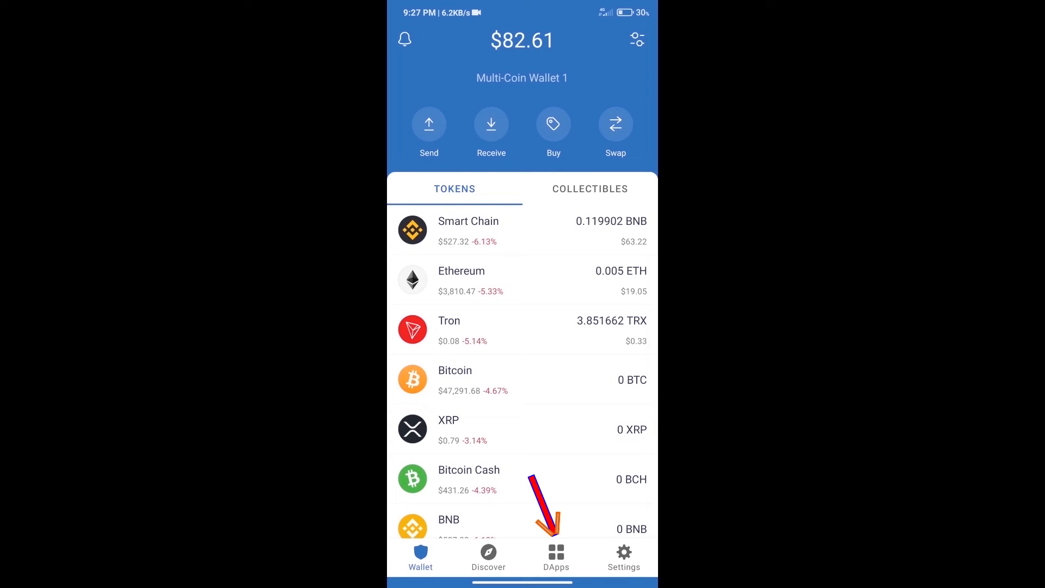
- Launch Uniswap Exchange from the Popular DApps list, with ETH as the from-token
click(555, 556)
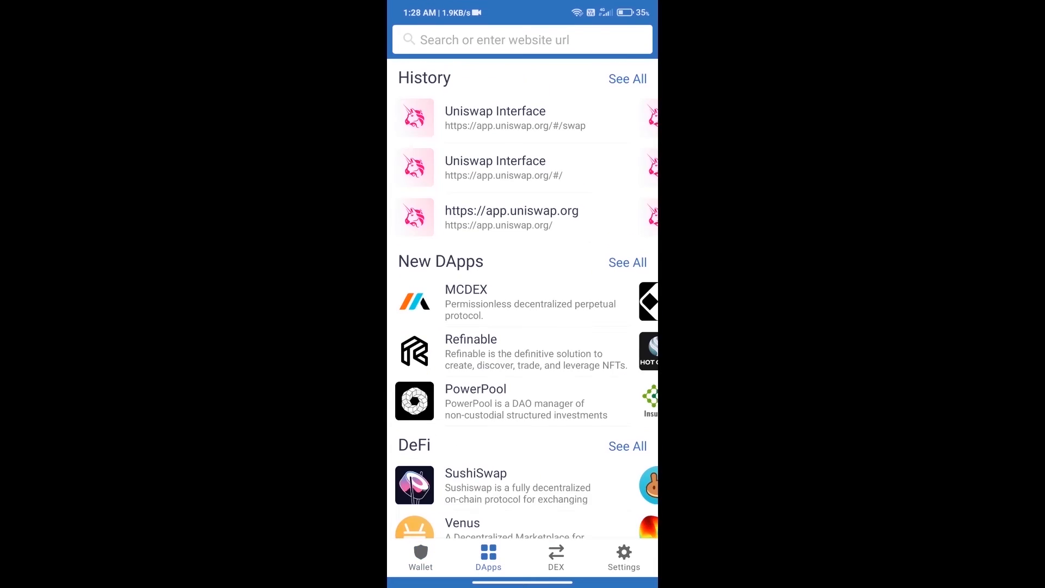
scroll(down, 3)
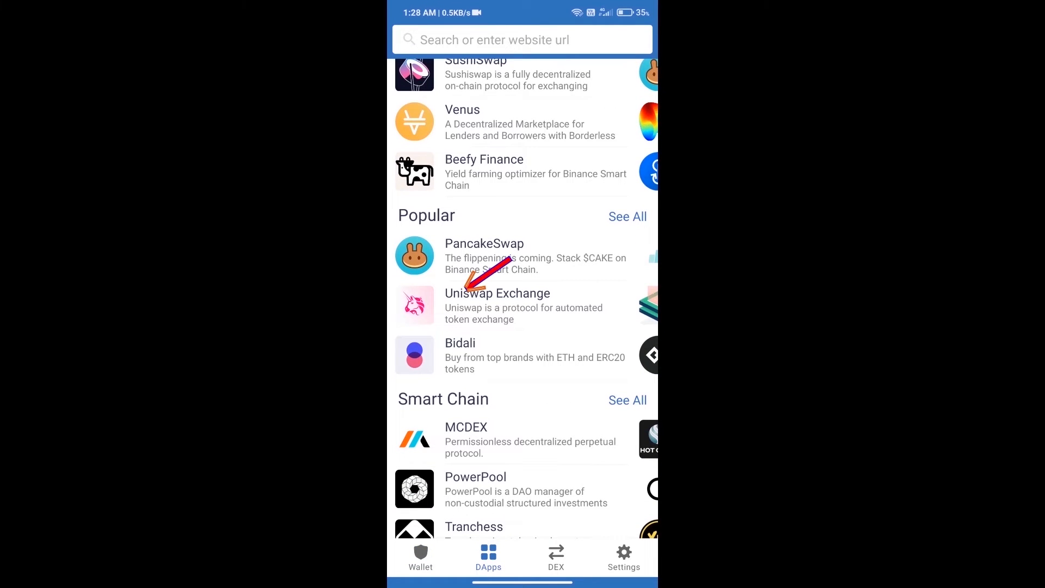
click(497, 306)
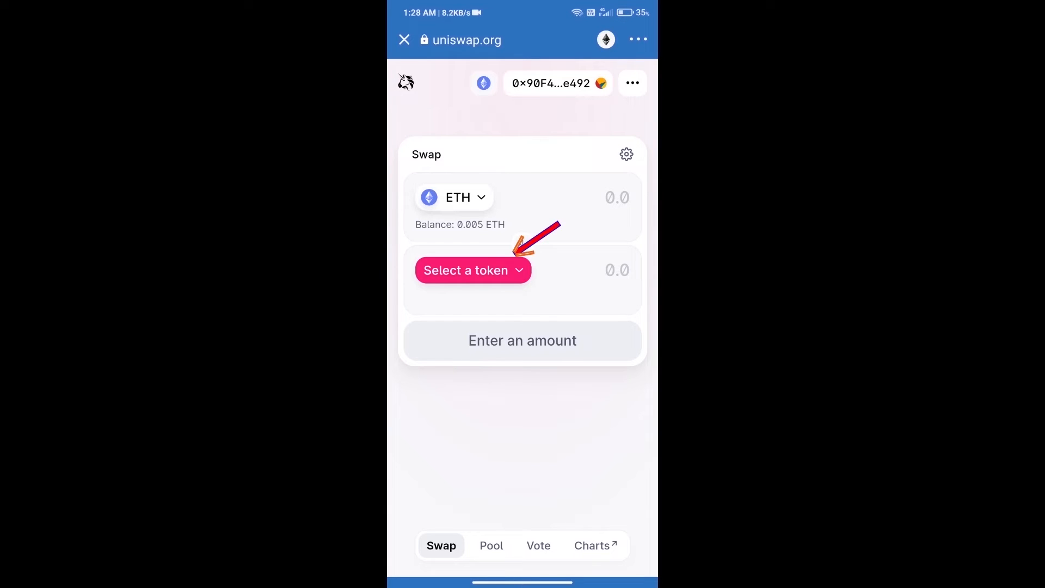
- Copy HOICHI's Ethereum contract address from CoinMarketCap and open Uniswap's token list
click(472, 270)
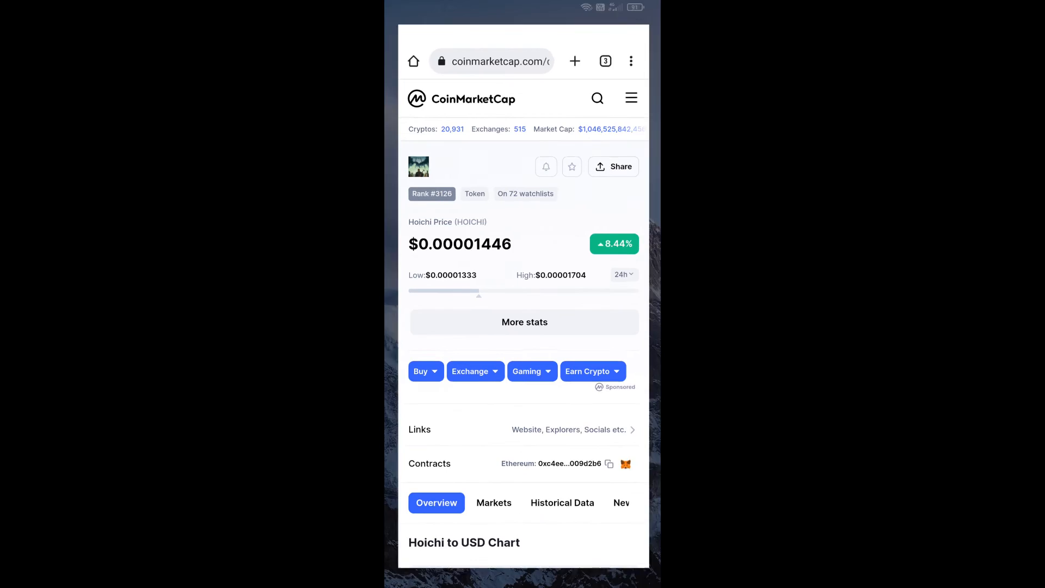
click(614, 463)
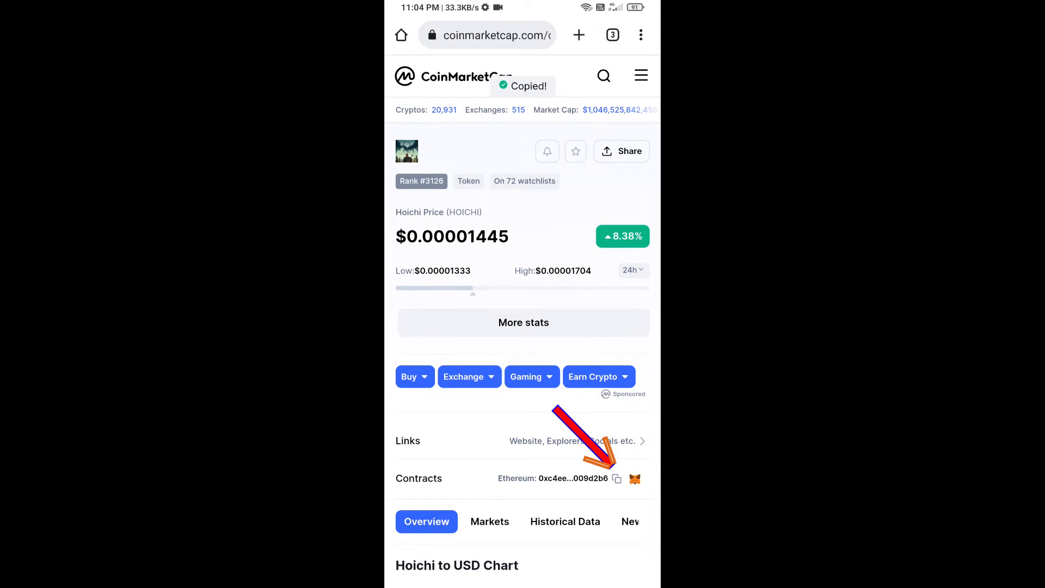
click(633, 478)
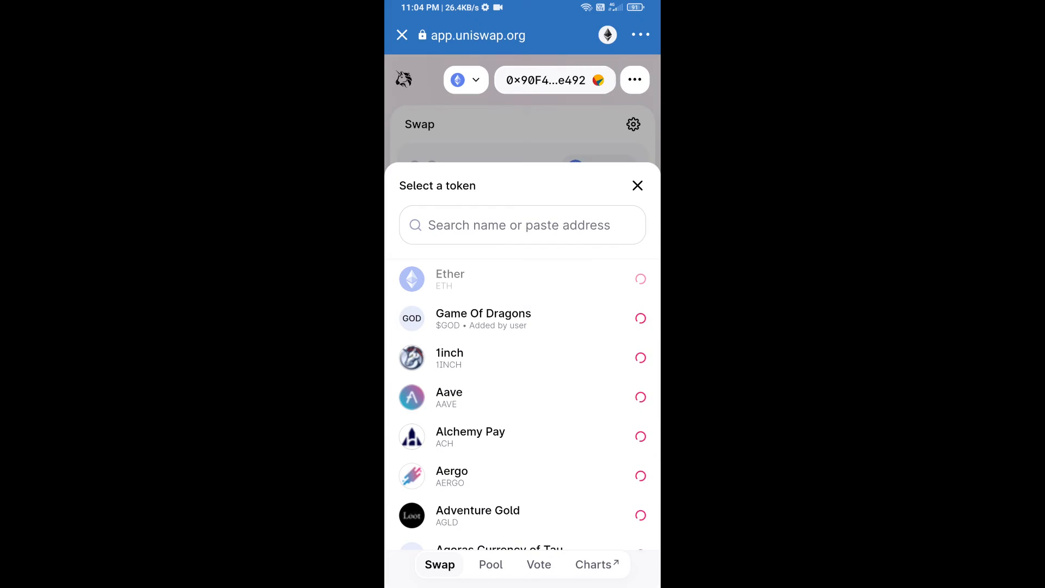
- Paste the HOICHI contract address, import the token, and confirm despite the warning
text(ca7C9263eCFa26c6f7e13009d2b6)
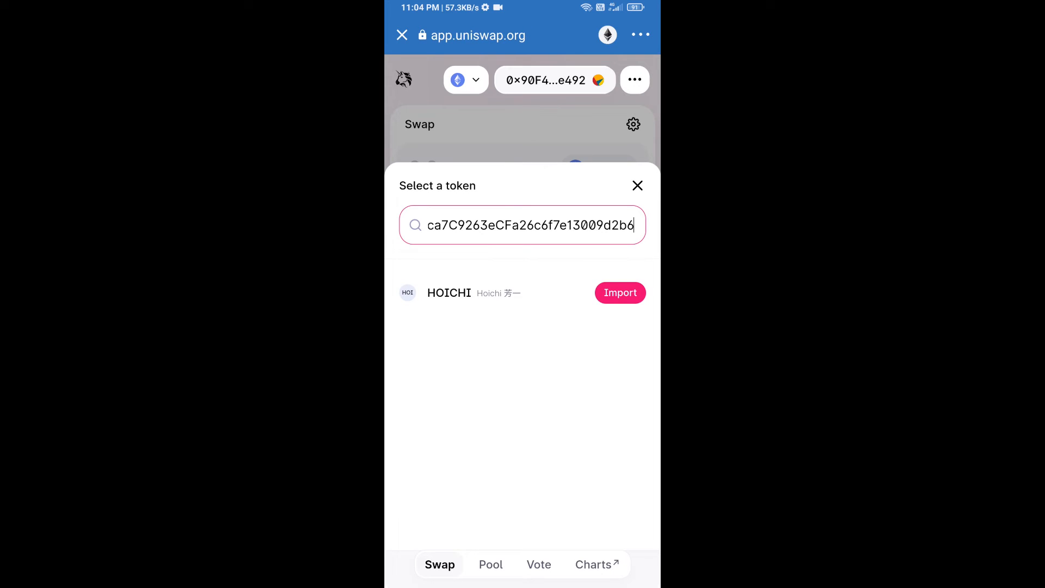
click(620, 292)
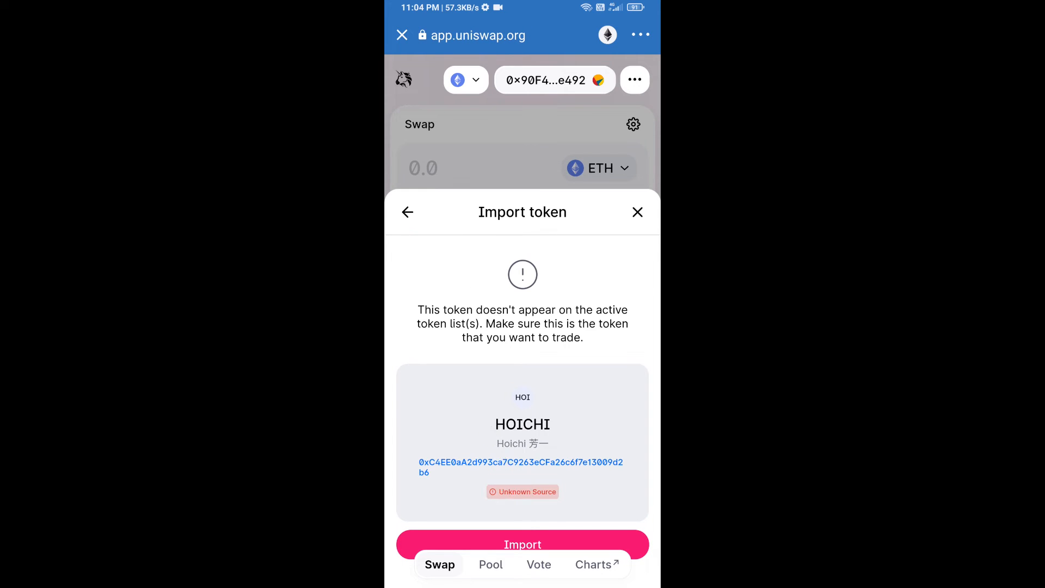
click(522, 544)
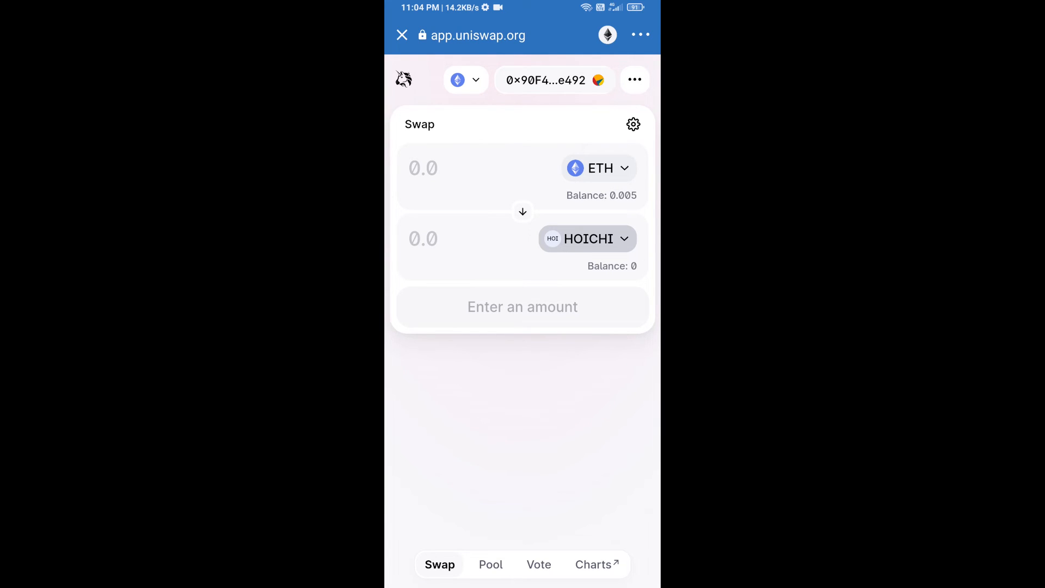
- Set a custom 2% slippage tolerance in Uniswap's transaction settings
click(633, 124)
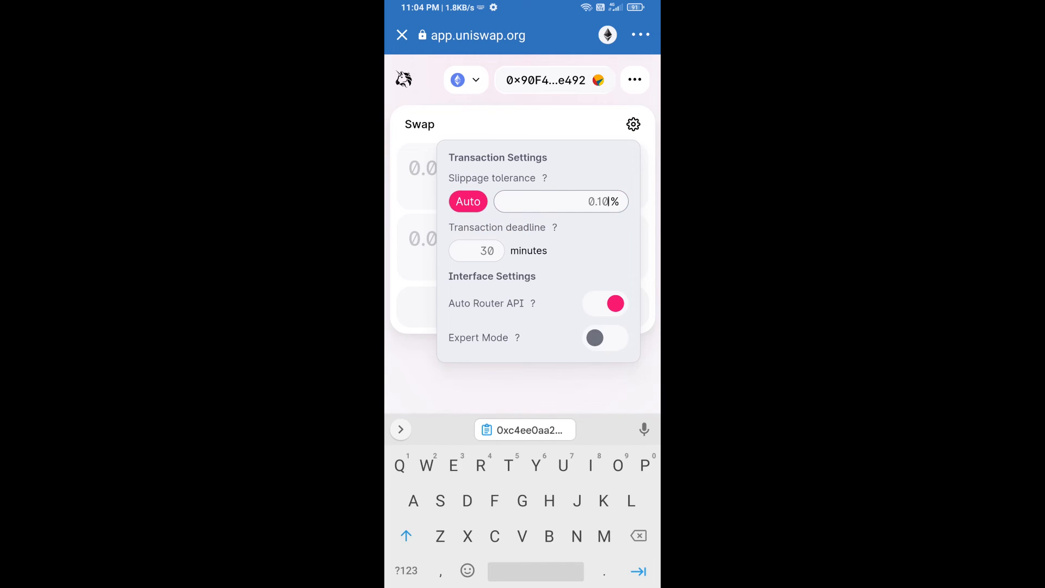
text(2)
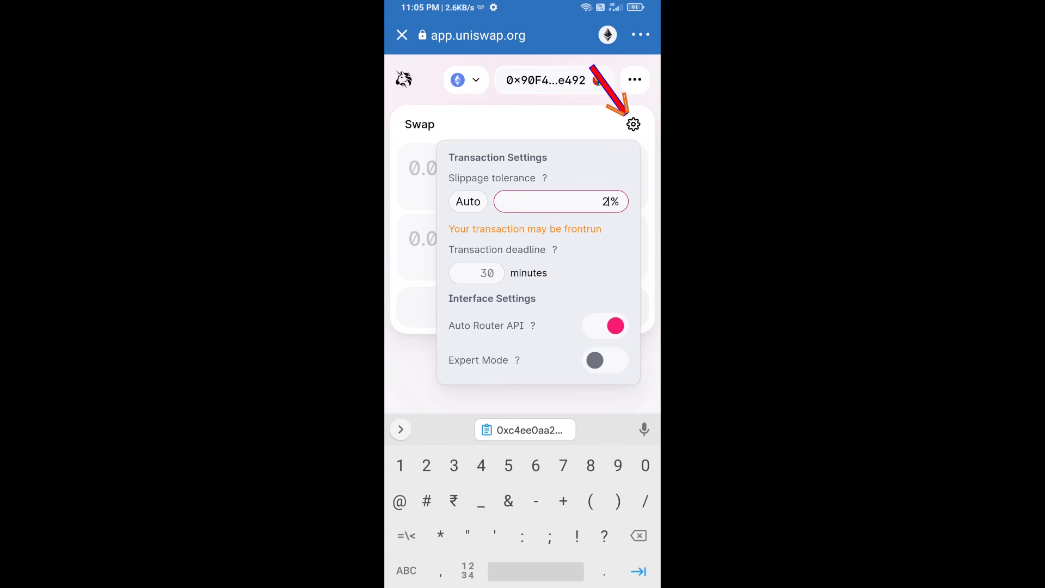
click(632, 124)
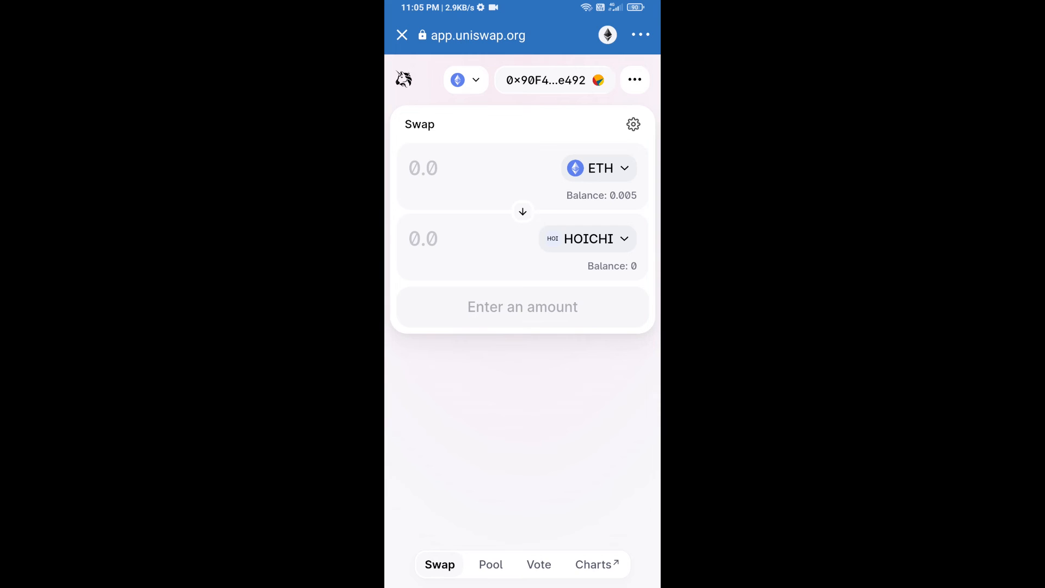
- Request 1008 HOICHI for ETH, review, and confirm the swap to reach wallet approval
text(1008)
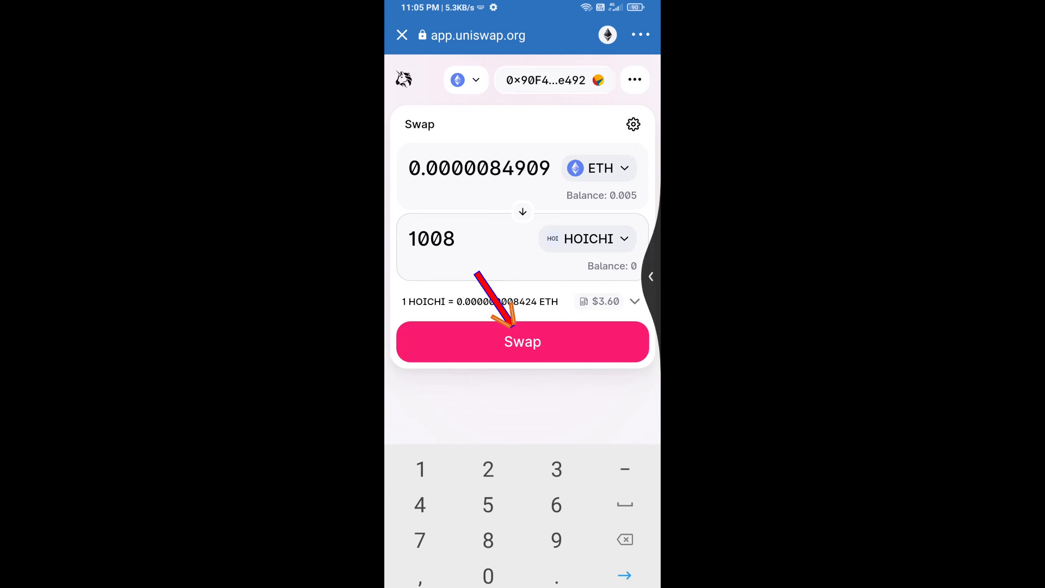
click(522, 341)
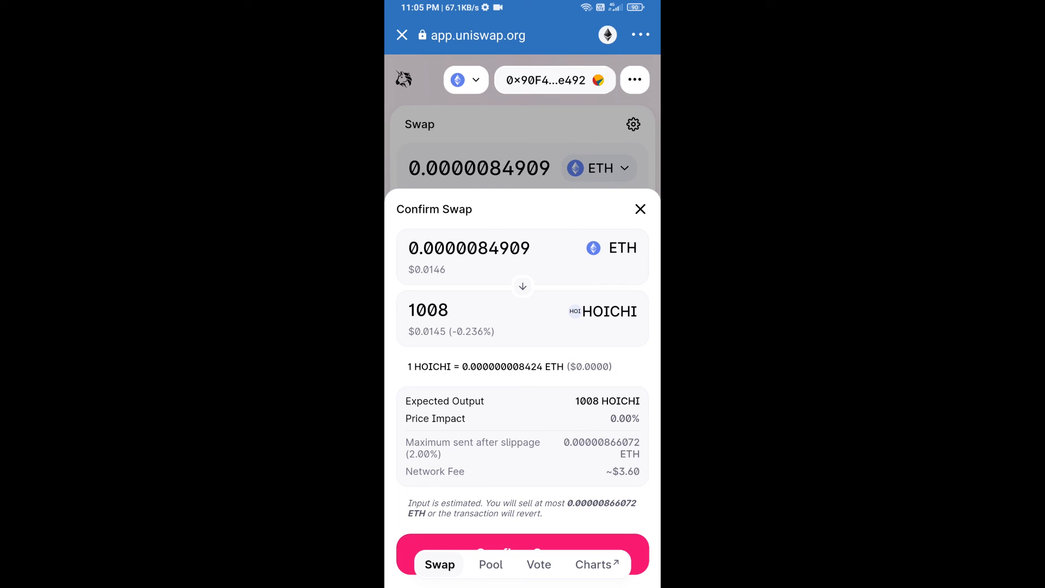
click(522, 553)
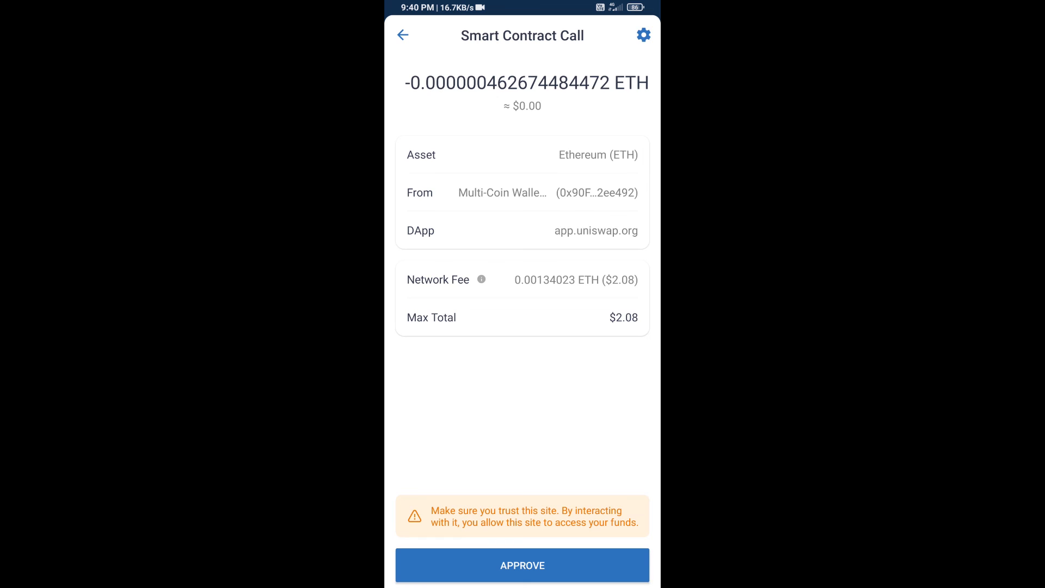